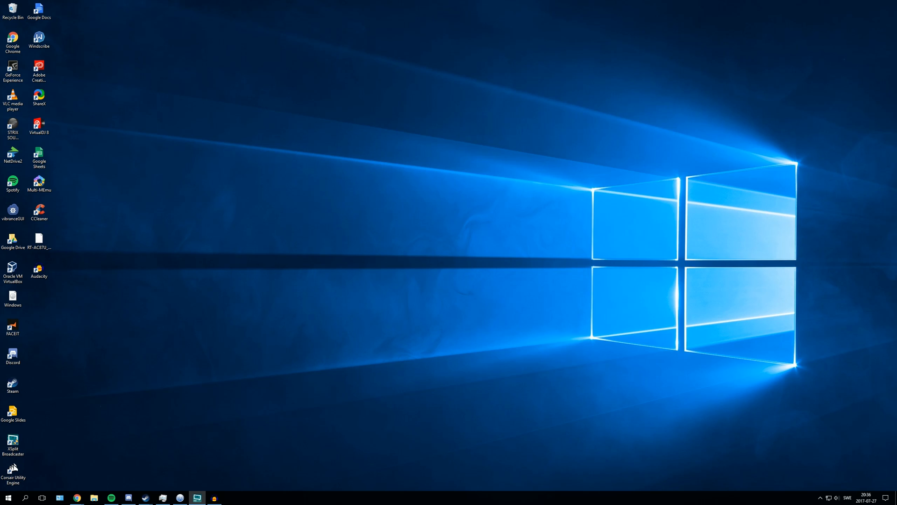
Step: Launch Google Chrome from the taskbar, landing on the Google homepage
click(75, 497)
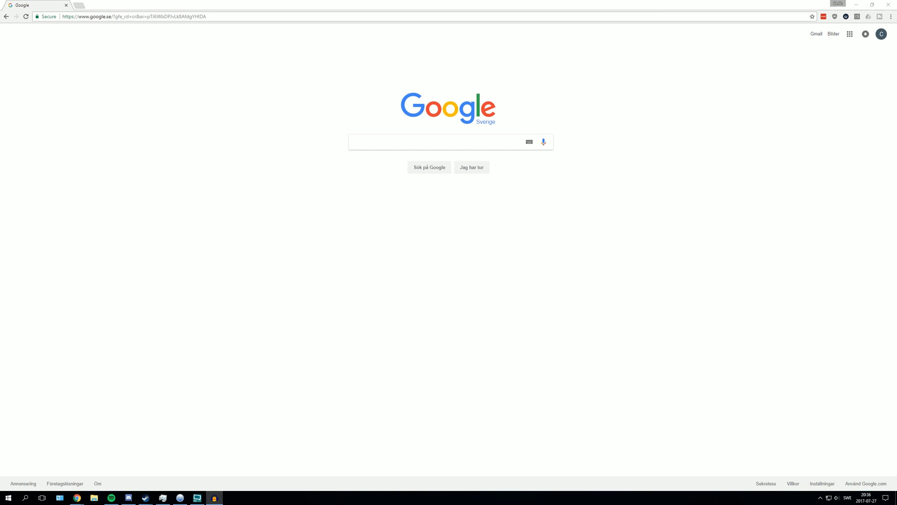
mouse_move(130, 416)
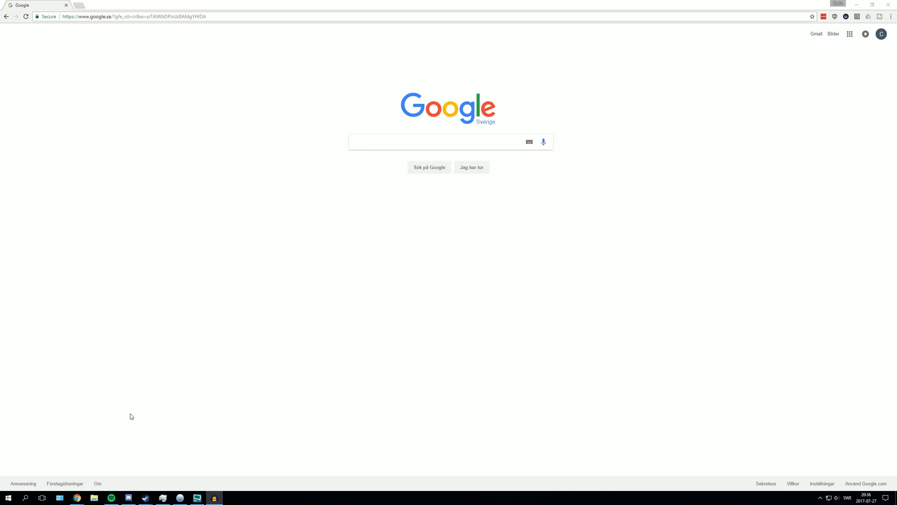
mouse_move(69, 499)
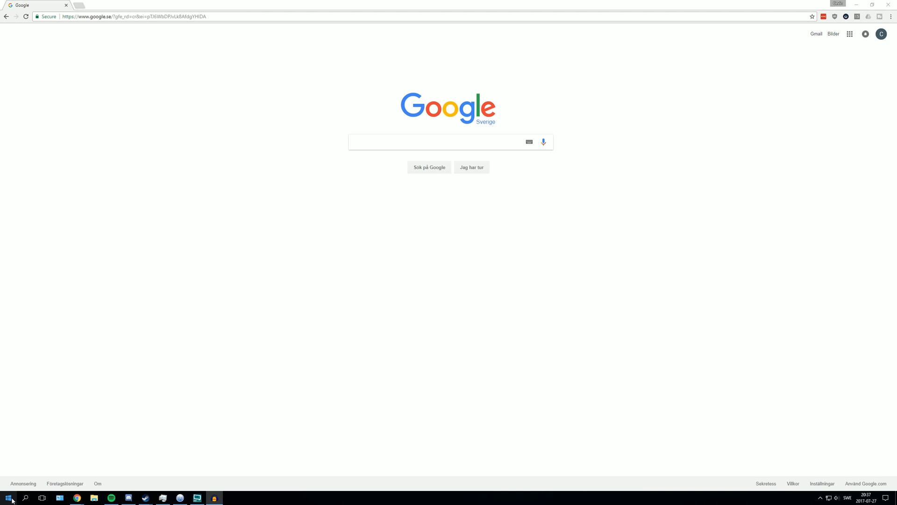
Step: Search for cmd, launch Command Prompt and centre its window over the browser
click(26, 497)
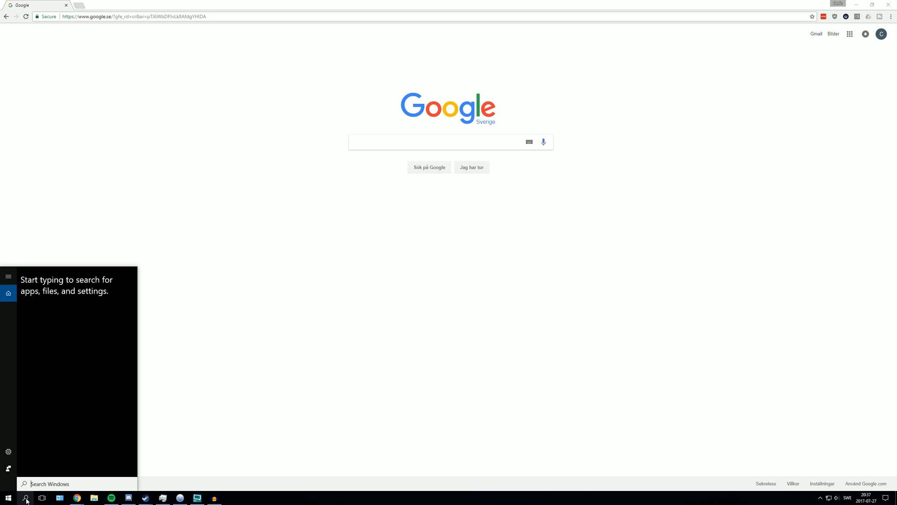
text(cmd)
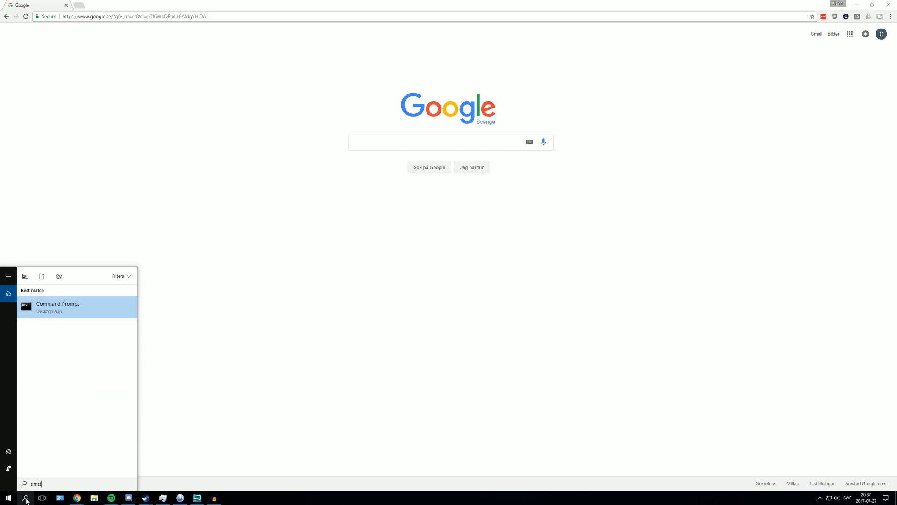
click(58, 306)
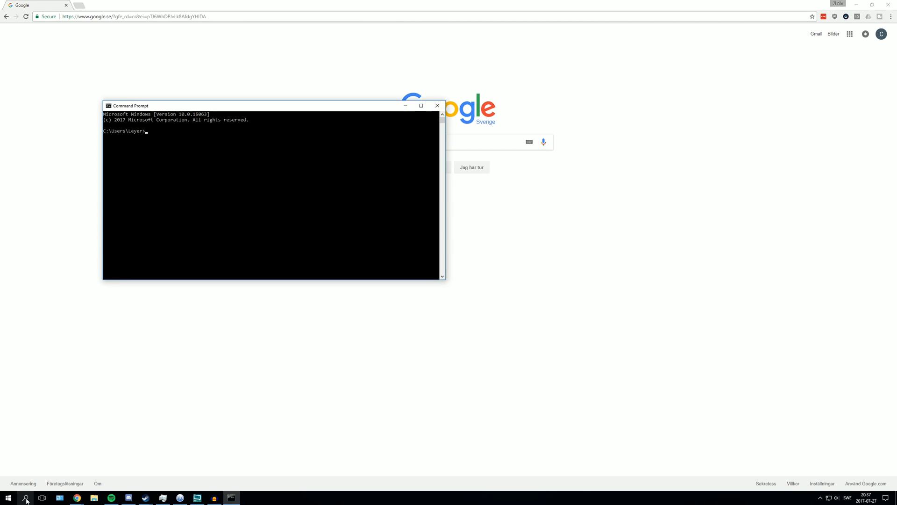
drag(130, 106, 232, 170)
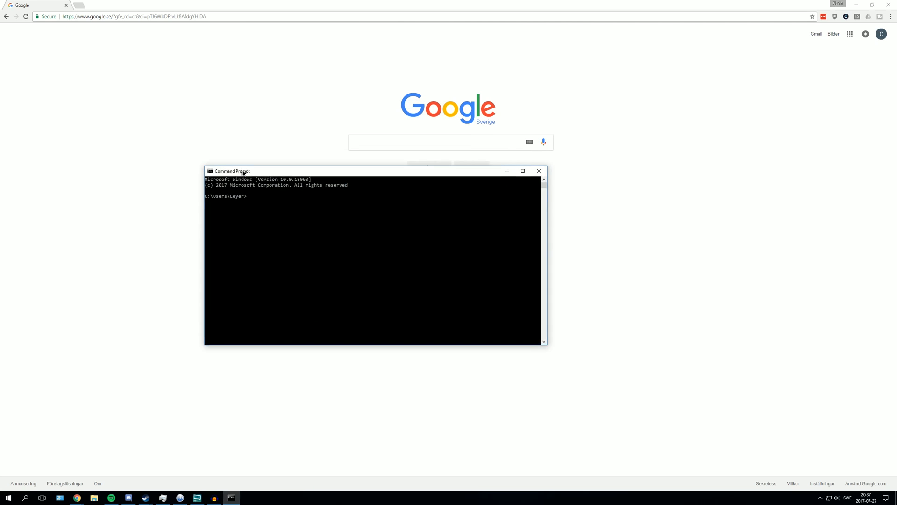
drag(240, 170, 286, 188)
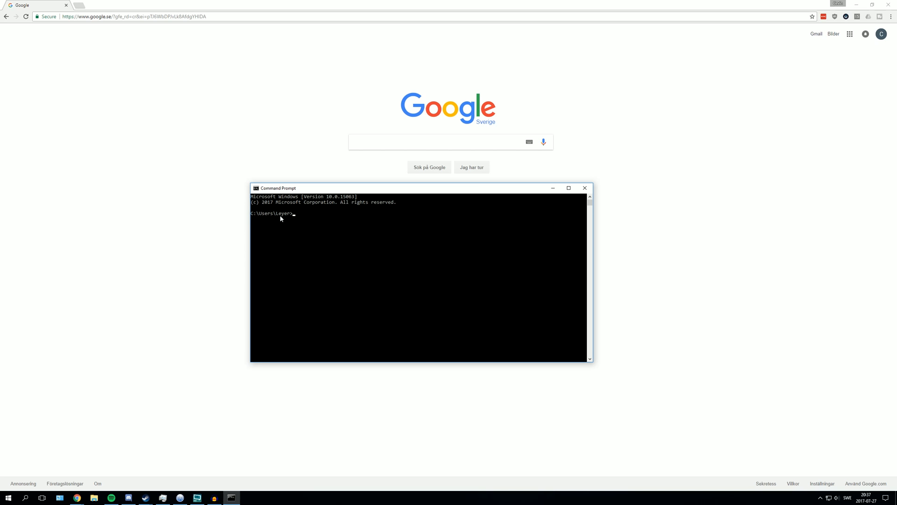
Step: Run ipconfig and highlight the Ethernet adapter's IPv4 address 192.168.1.116
text(ipconfig)
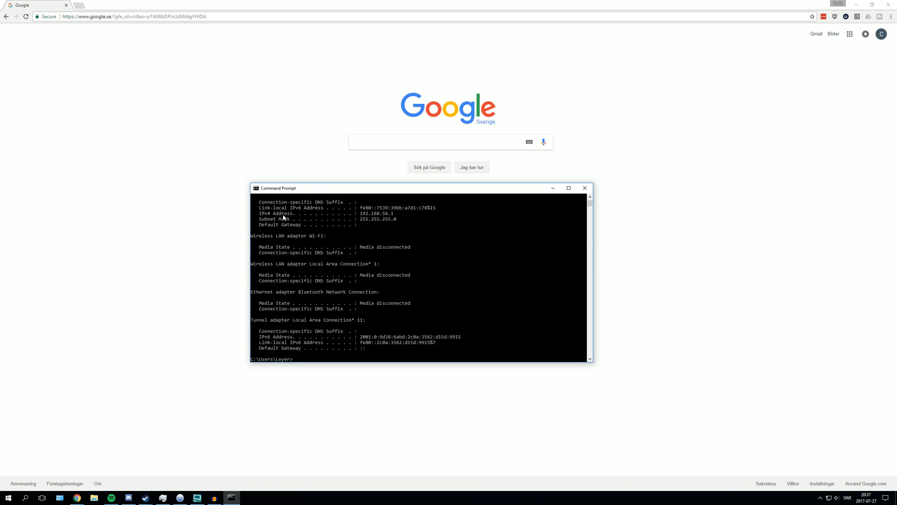
mouse_move(316, 200)
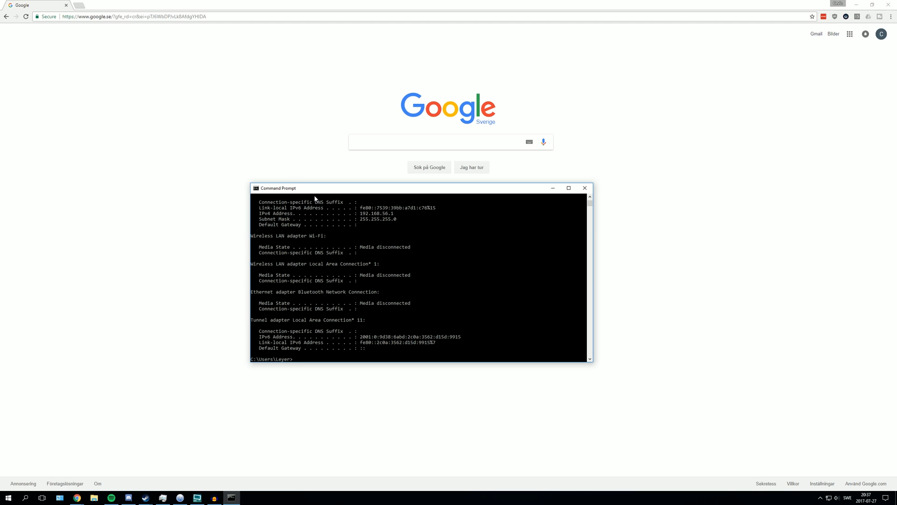
mouse_move(257, 224)
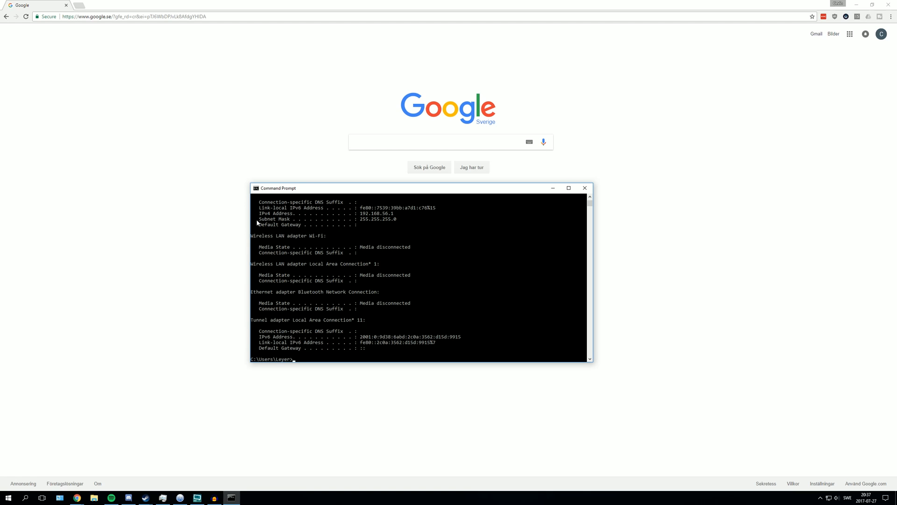
mouse_move(312, 284)
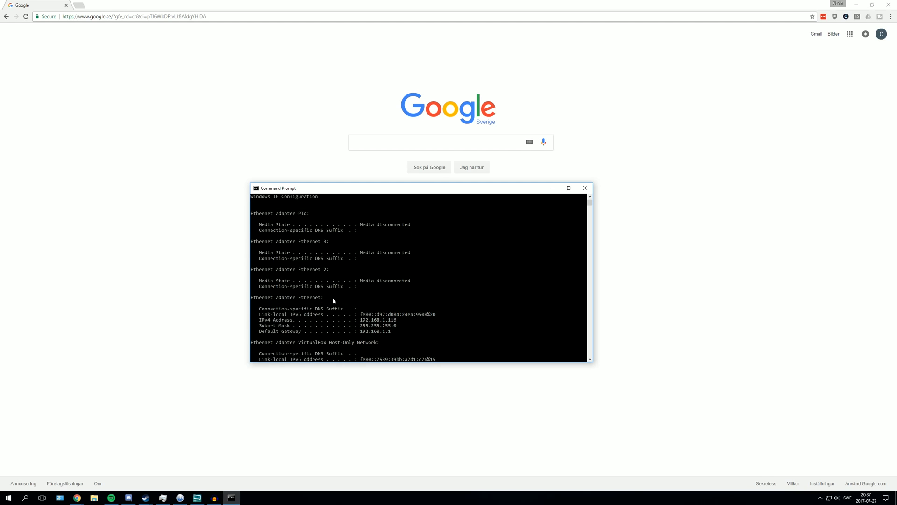
scroll(down, 3)
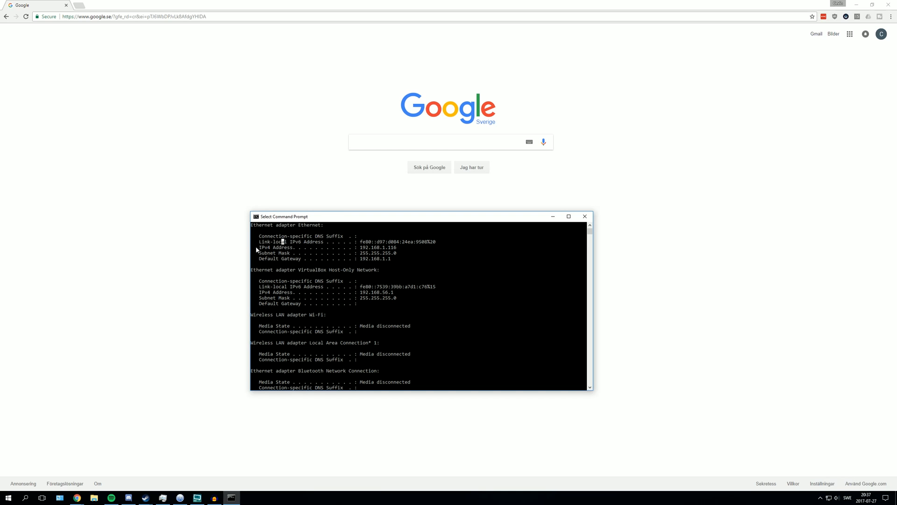
drag(258, 247, 401, 253)
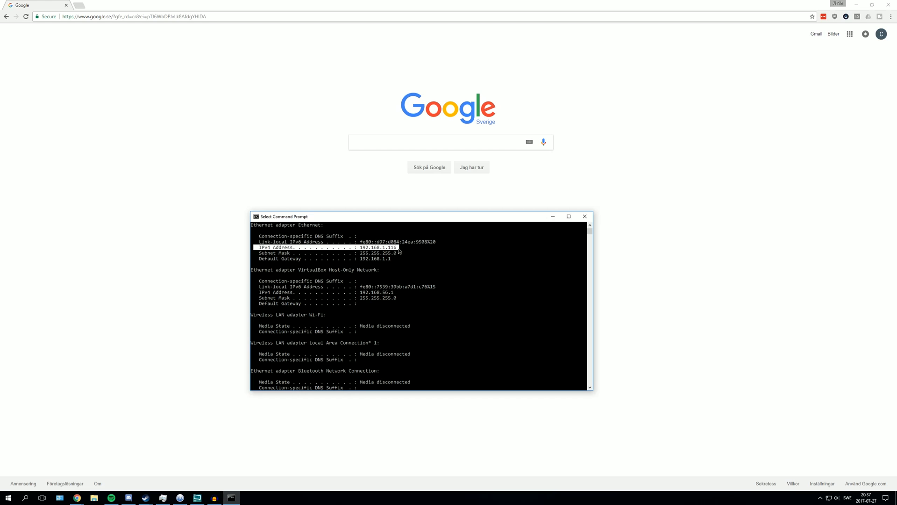
mouse_move(334, 265)
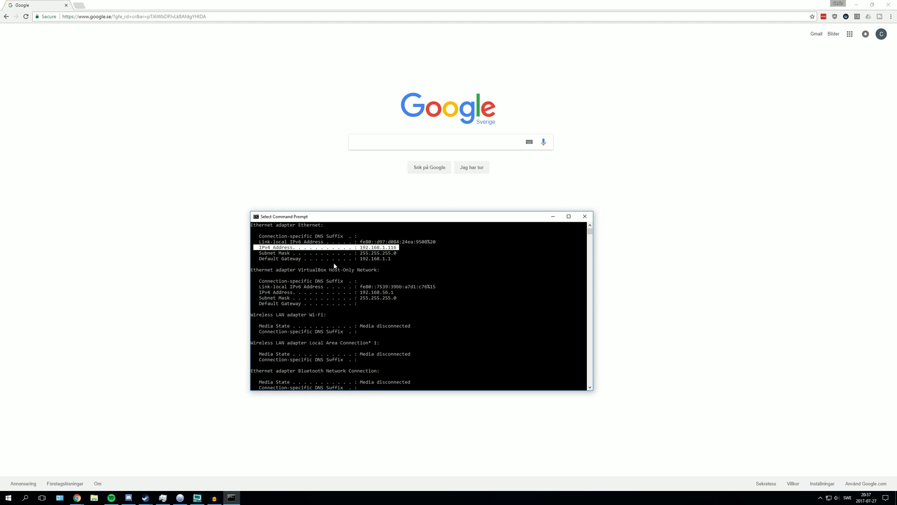
mouse_move(368, 263)
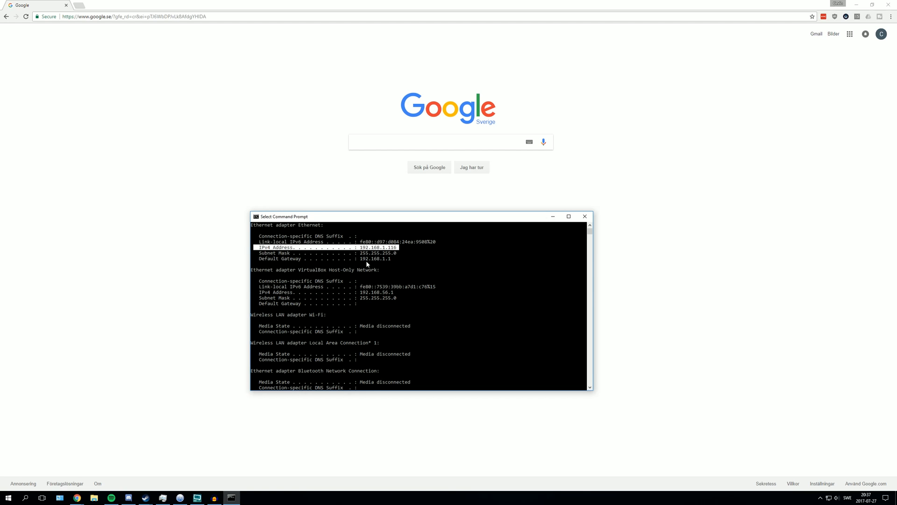
mouse_move(278, 272)
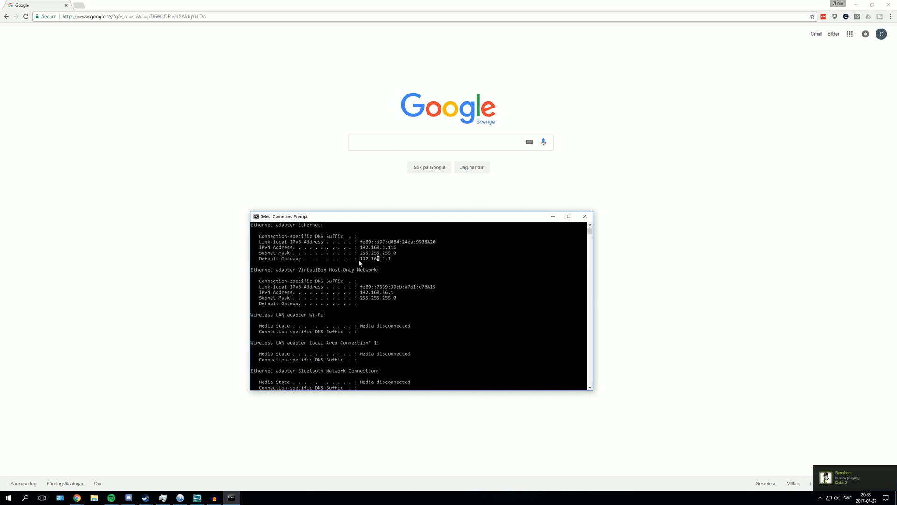
Step: Replace Chrome's web address with the gateway address 192.168.1.1
drag(355, 258, 392, 258)
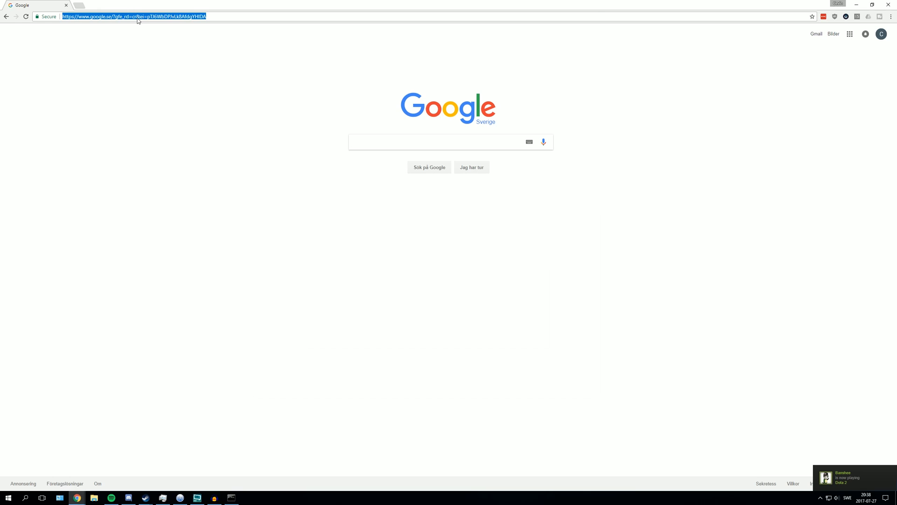
text(192.168.1.1)
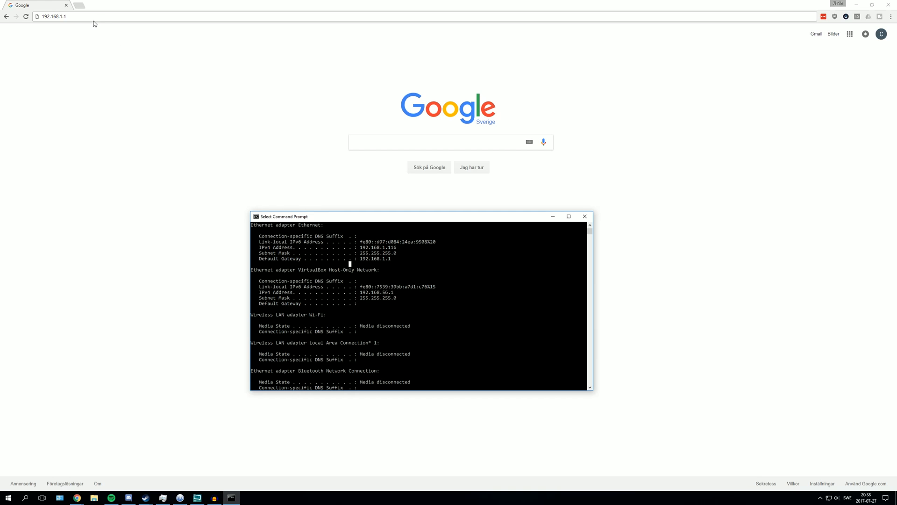
mouse_move(362, 262)
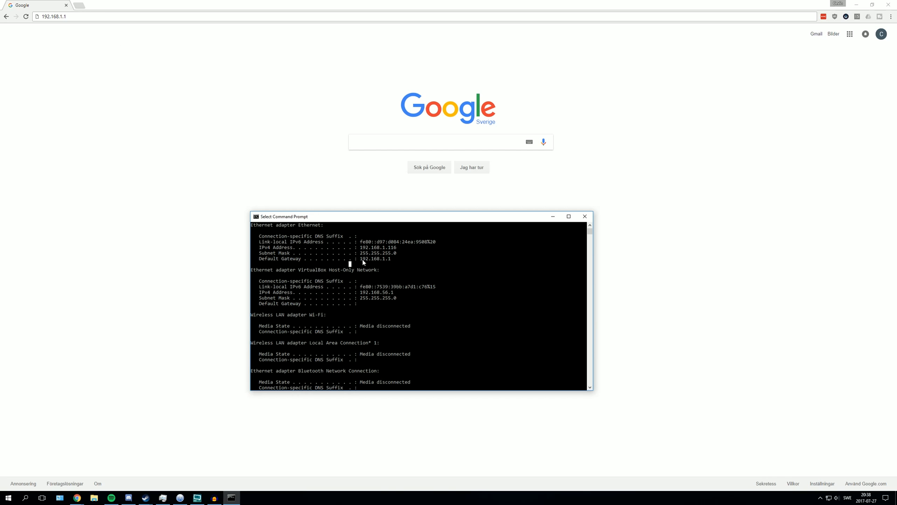
Step: Bring Chrome to the front and load the router's Network Map dashboard
click(75, 16)
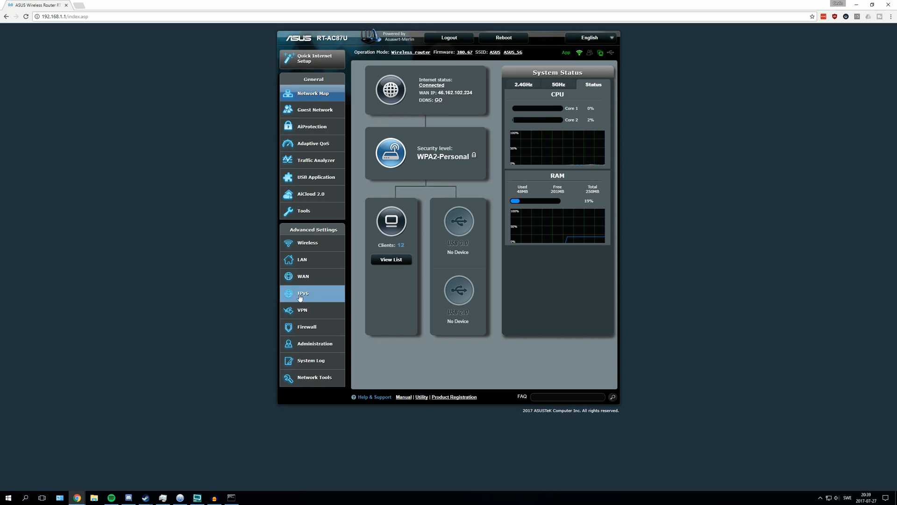
Step: Go to WAN settings and the Virtual Server / Port Forwarding page listing existing rules
click(303, 276)
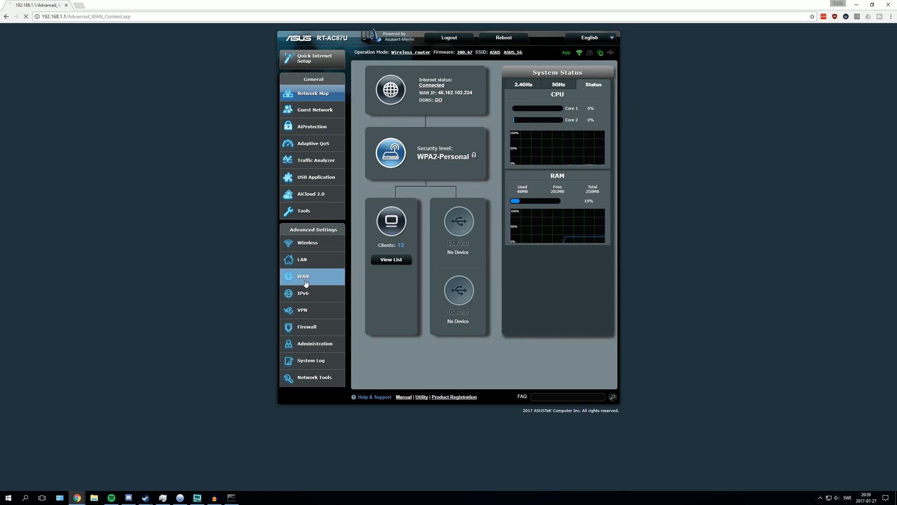
click(302, 275)
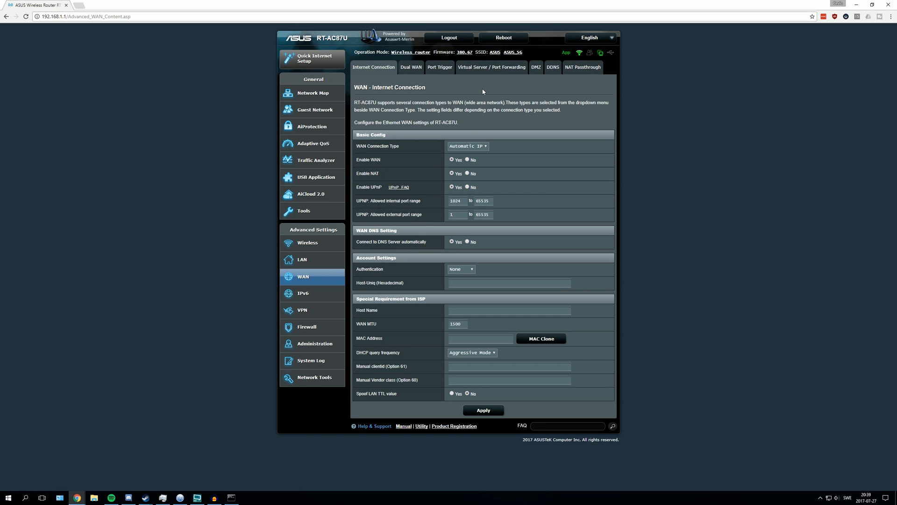
mouse_move(493, 70)
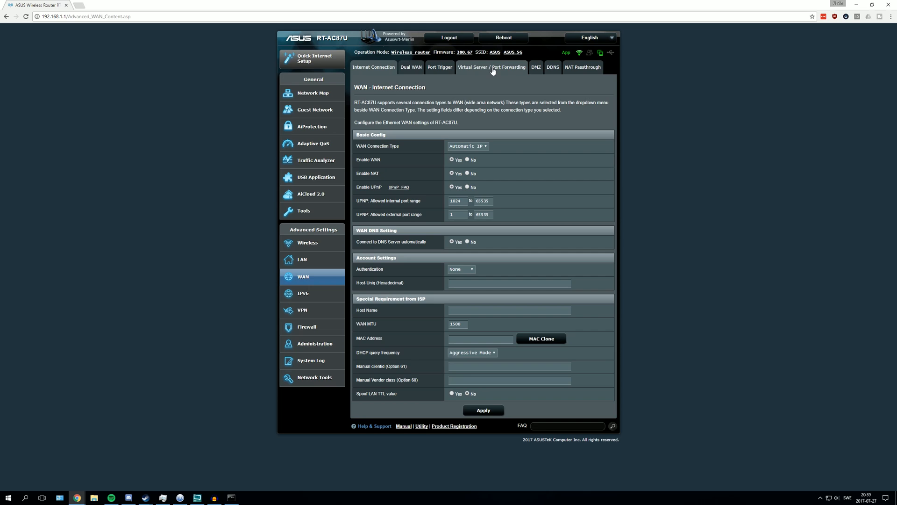
click(494, 68)
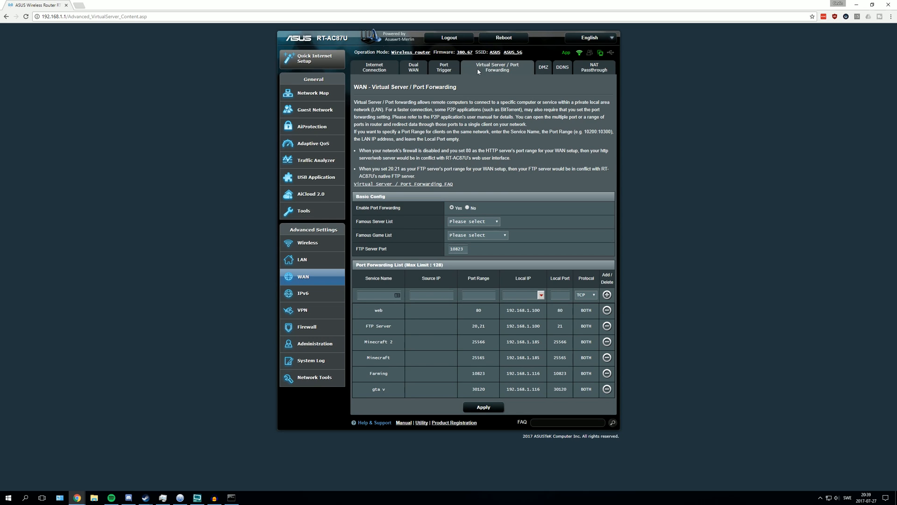
mouse_move(496, 77)
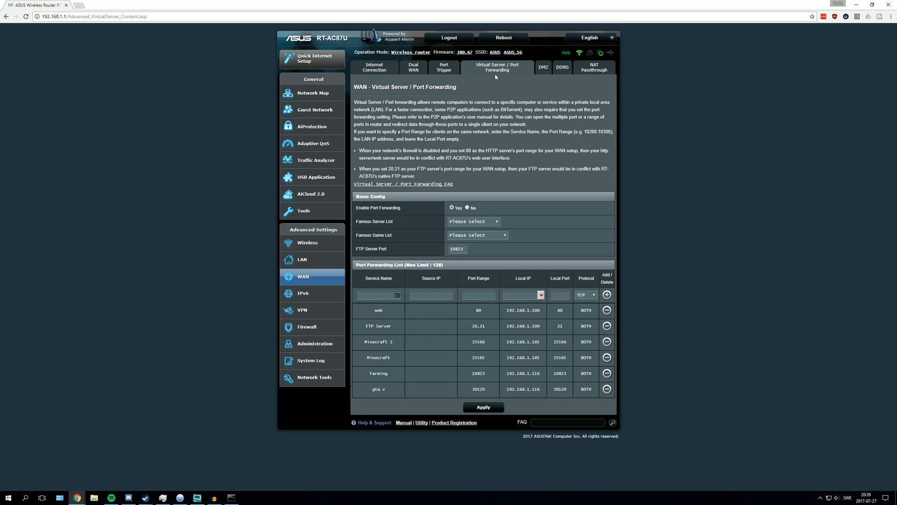
mouse_move(288, 308)
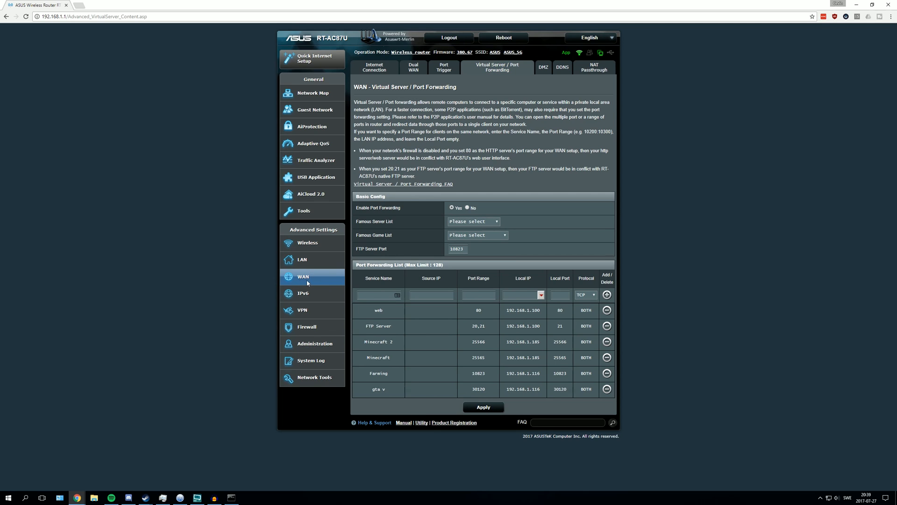
mouse_move(440, 275)
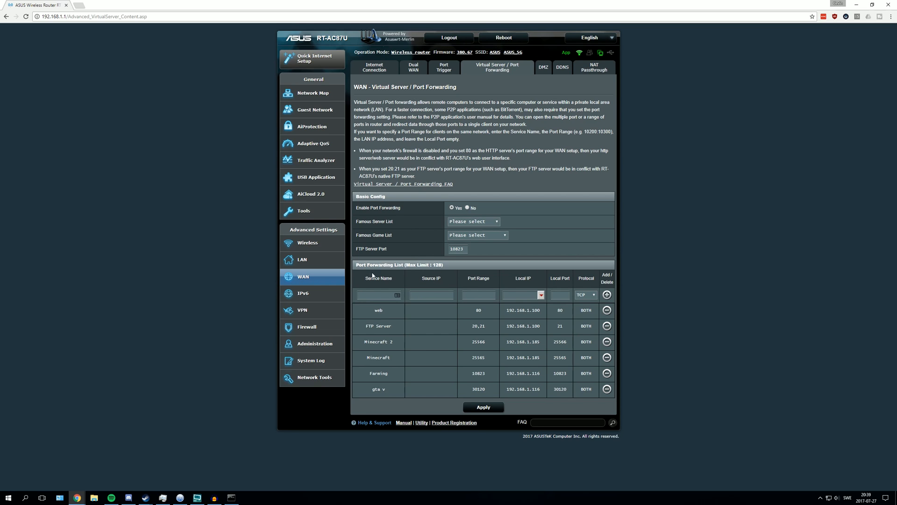
click(374, 295)
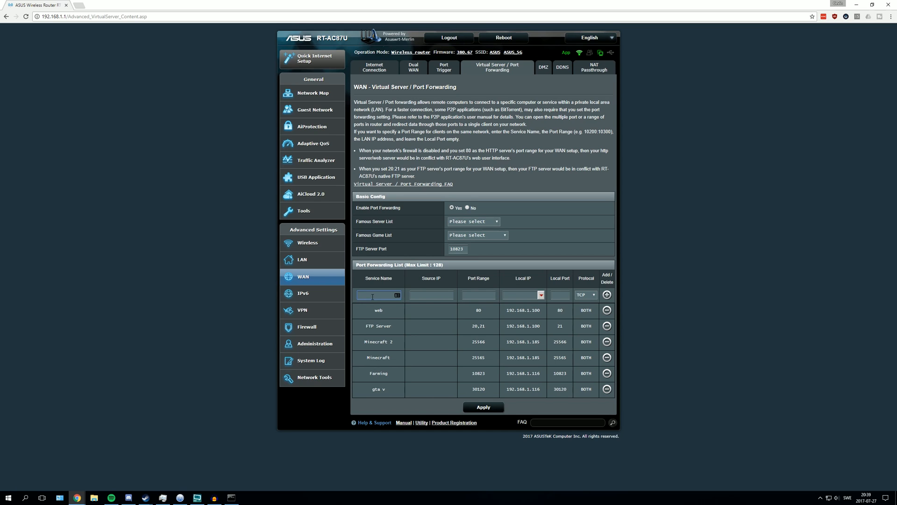
text(Youtube)
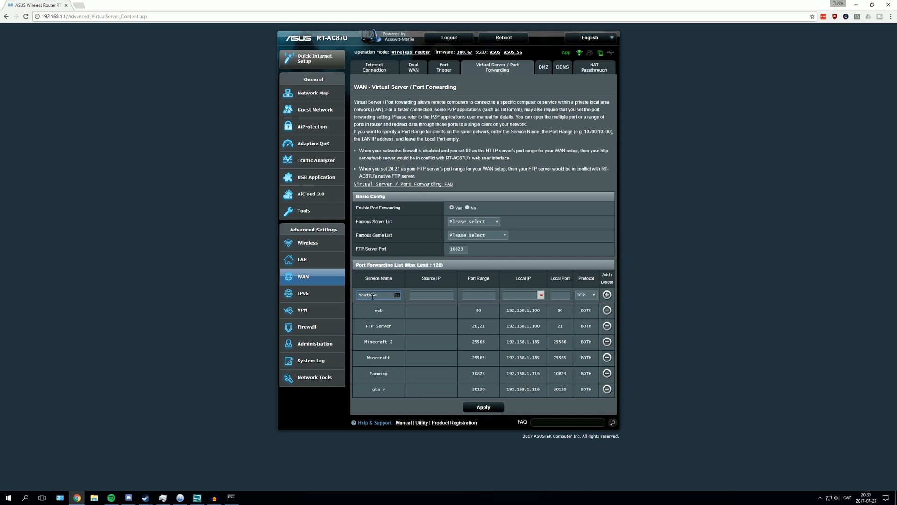
click(431, 294)
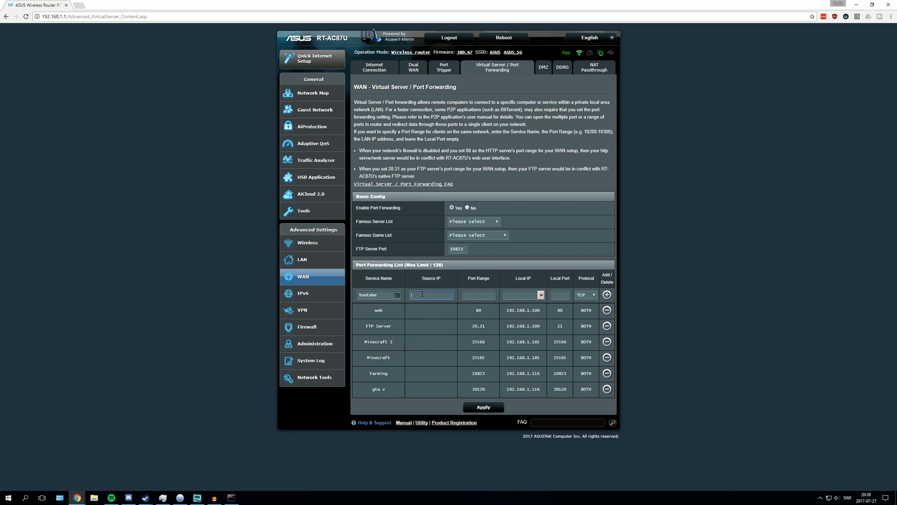
mouse_move(427, 282)
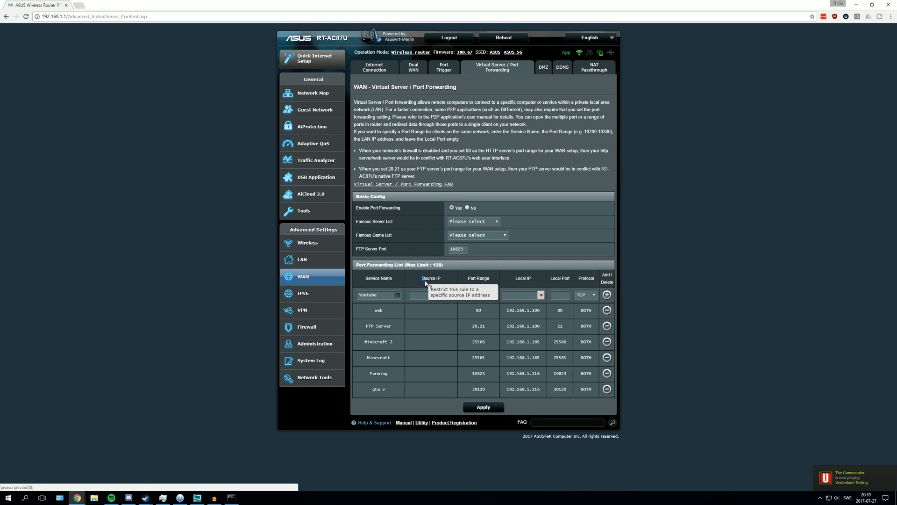
mouse_move(483, 335)
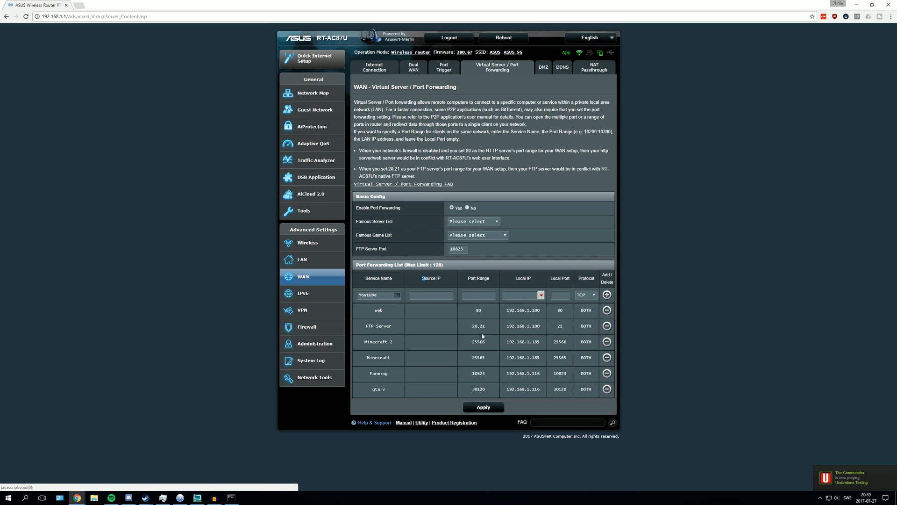
click(478, 294)
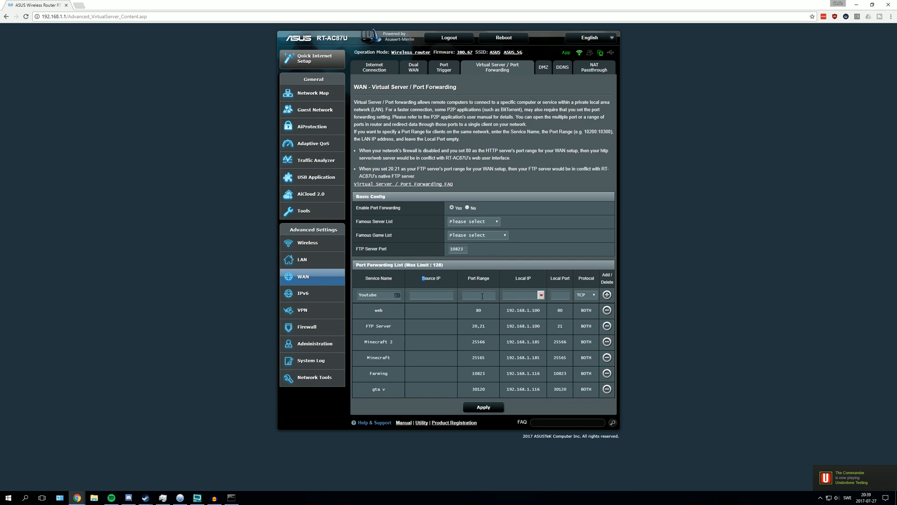
click(477, 295)
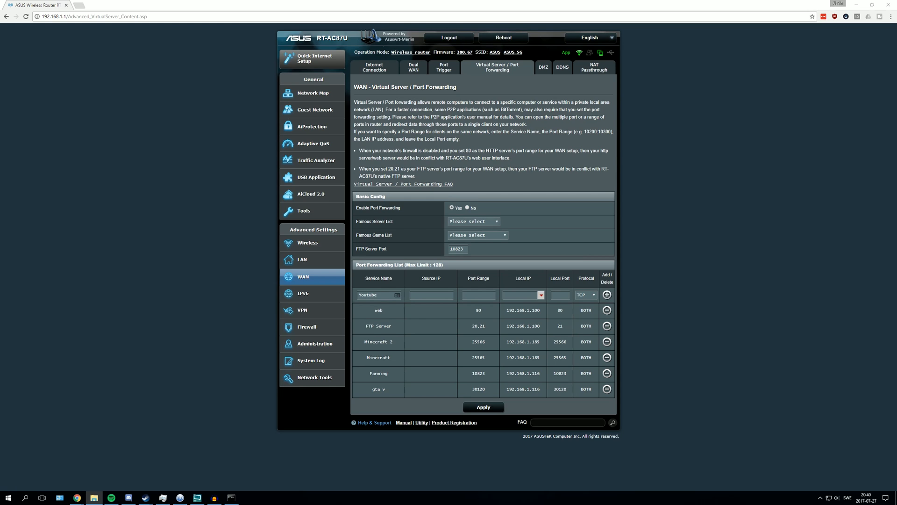
Step: Enter 30120 as the Youtube rule's port range and local port
click(478, 295)
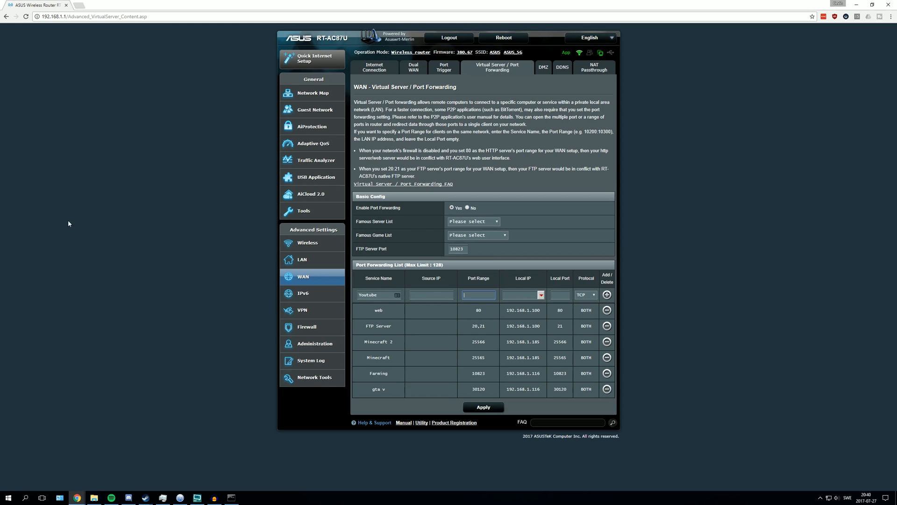
double_click(479, 389)
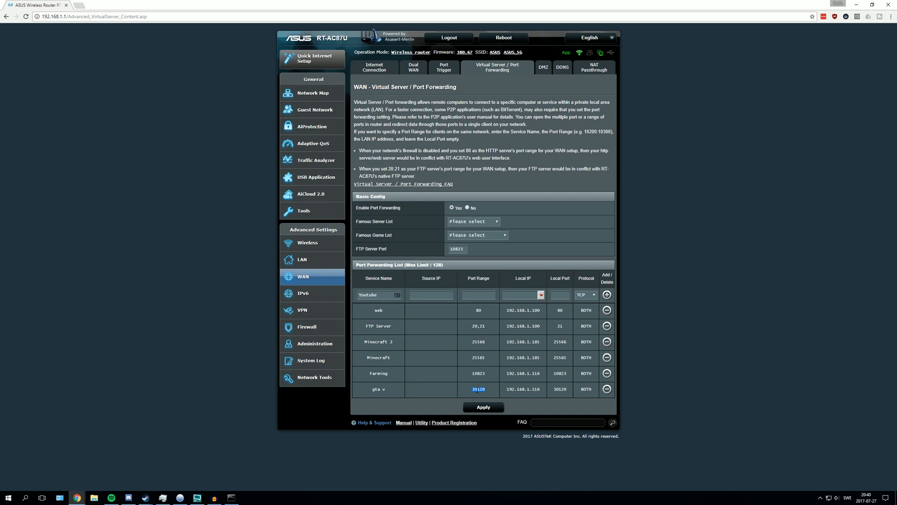
click(478, 295)
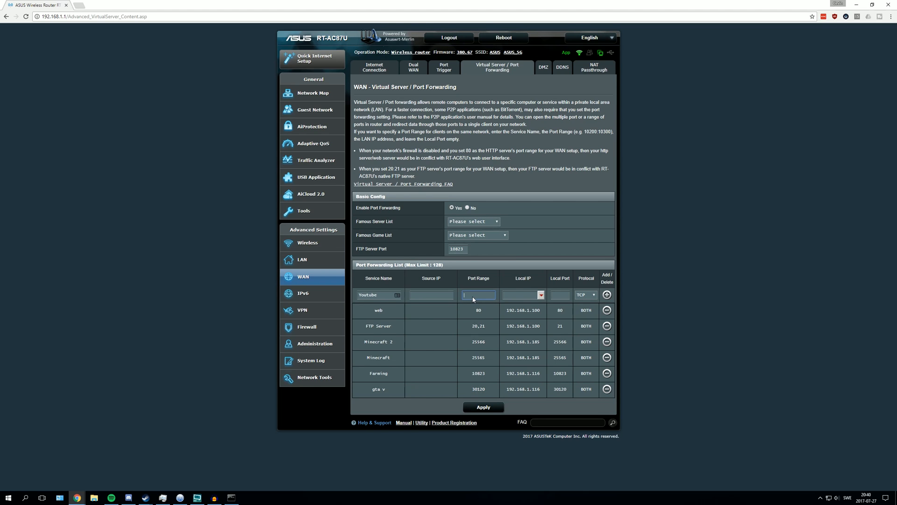
text(30170)
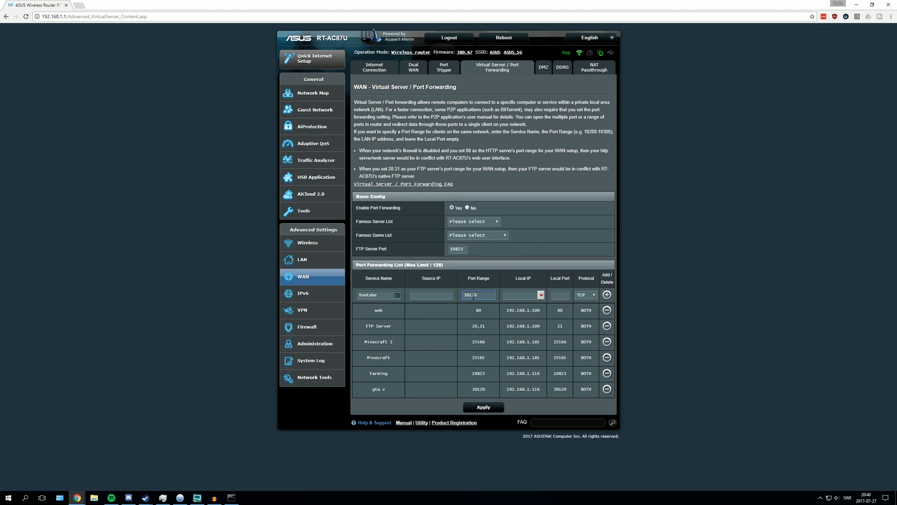
text(30120)
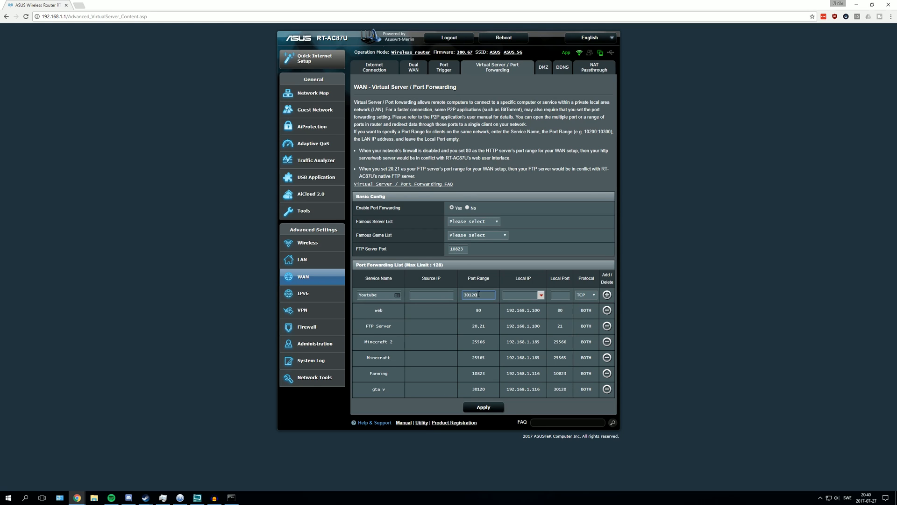
mouse_move(557, 284)
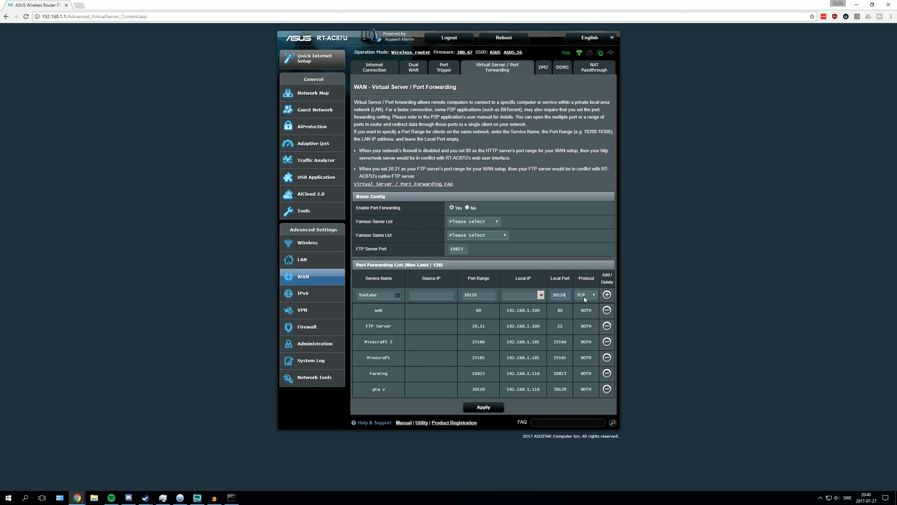
Step: Set the Youtube rule's protocol to BOTH so it forwards TCP and UDP
click(586, 294)
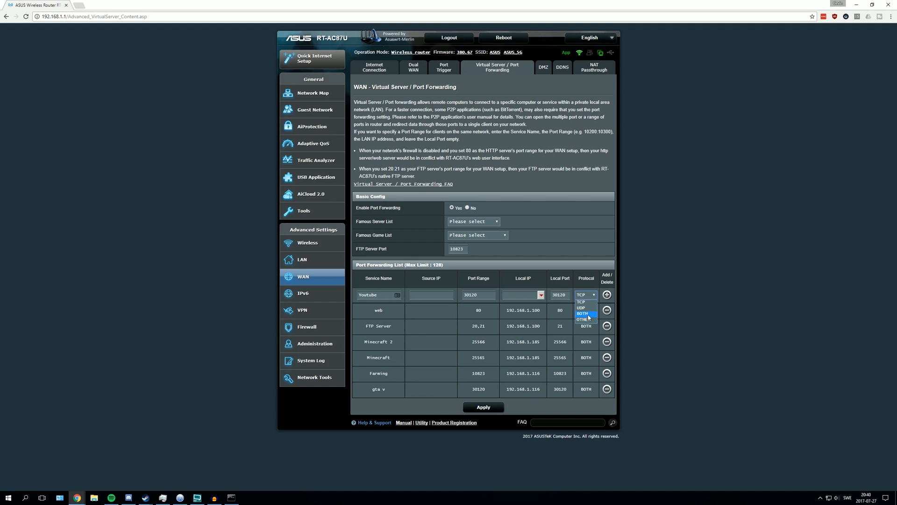
click(581, 313)
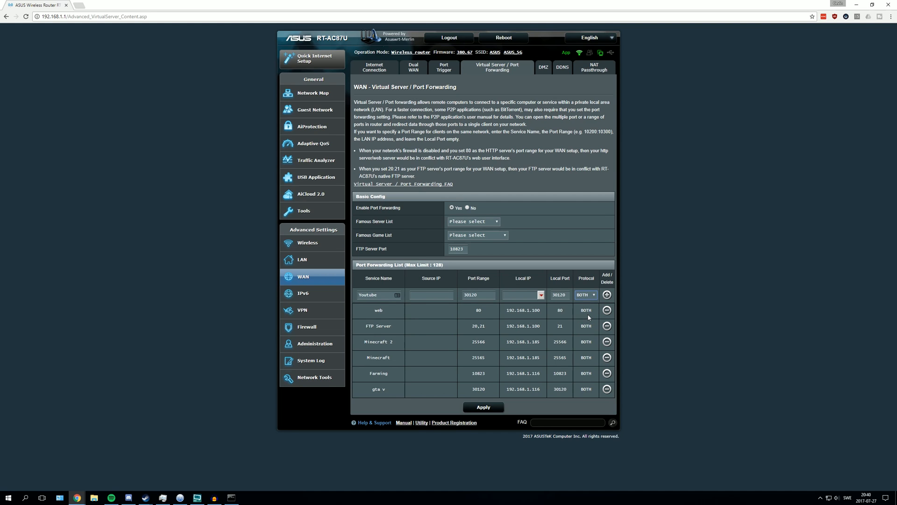
click(586, 295)
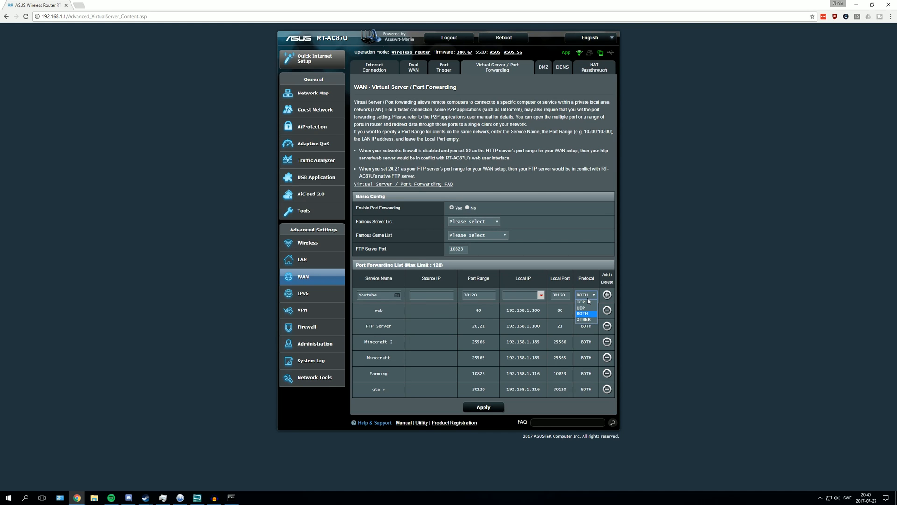
click(582, 301)
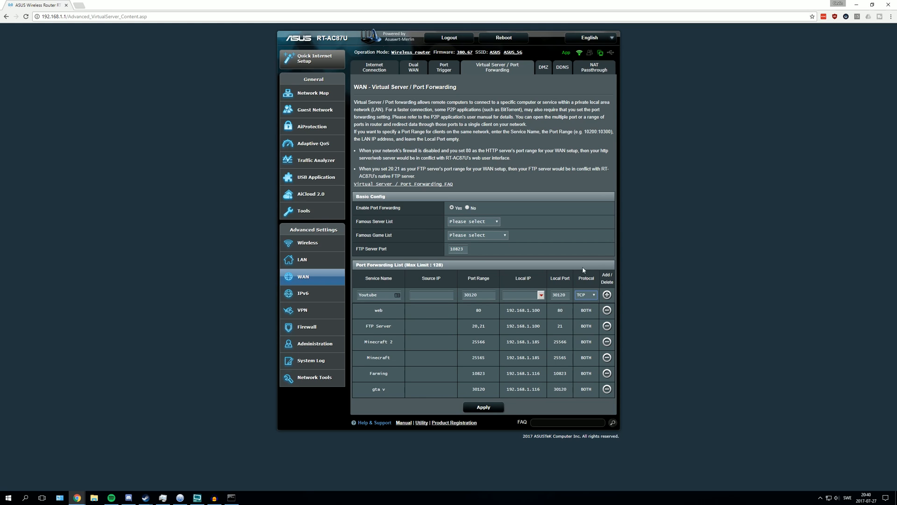
click(586, 295)
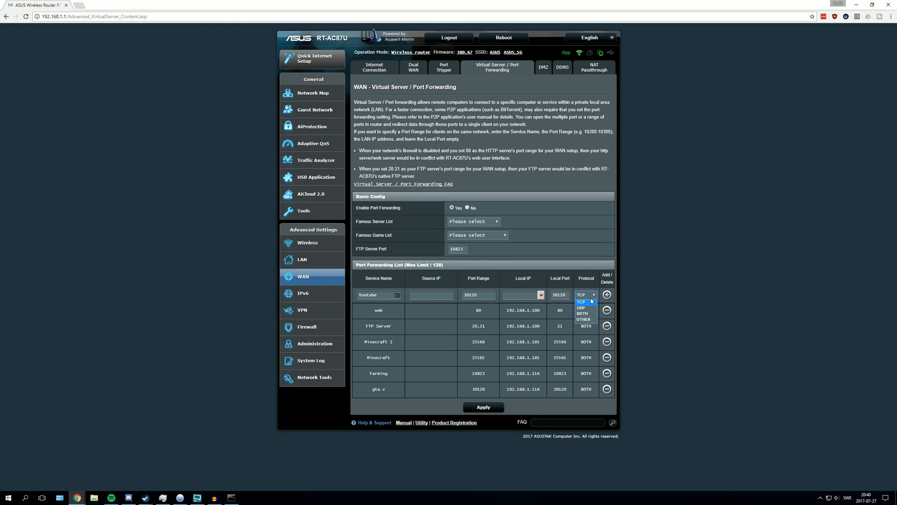
mouse_move(581, 320)
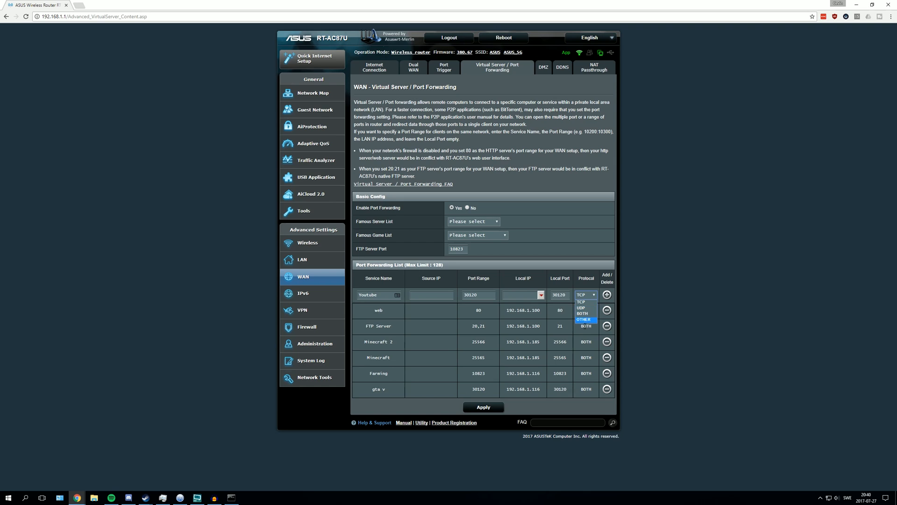
click(584, 313)
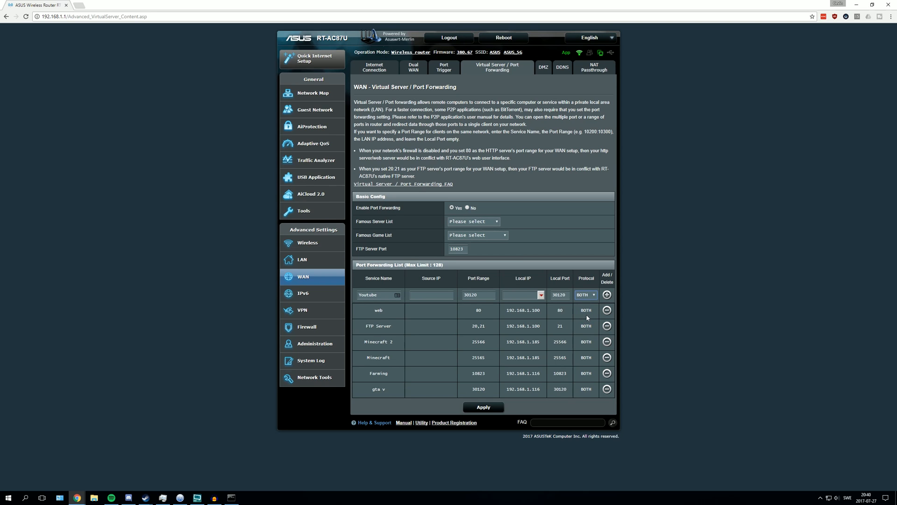
click(585, 294)
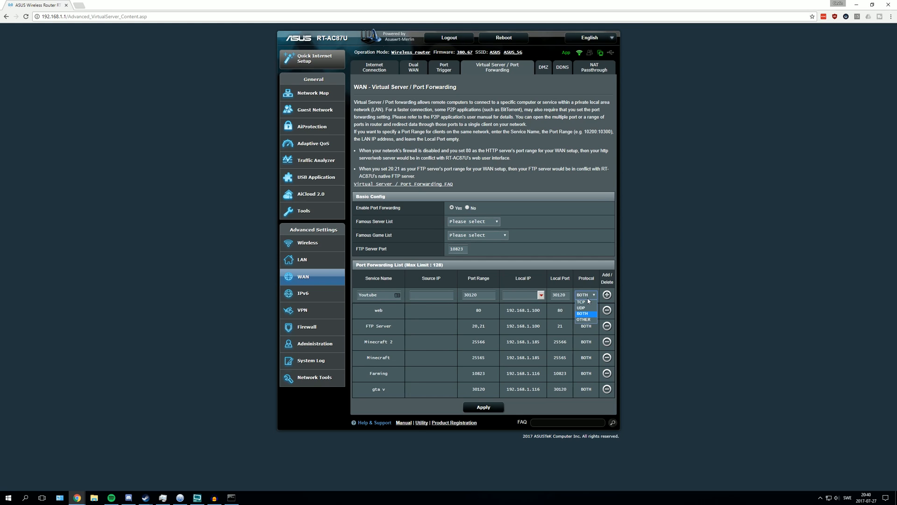
mouse_move(586, 293)
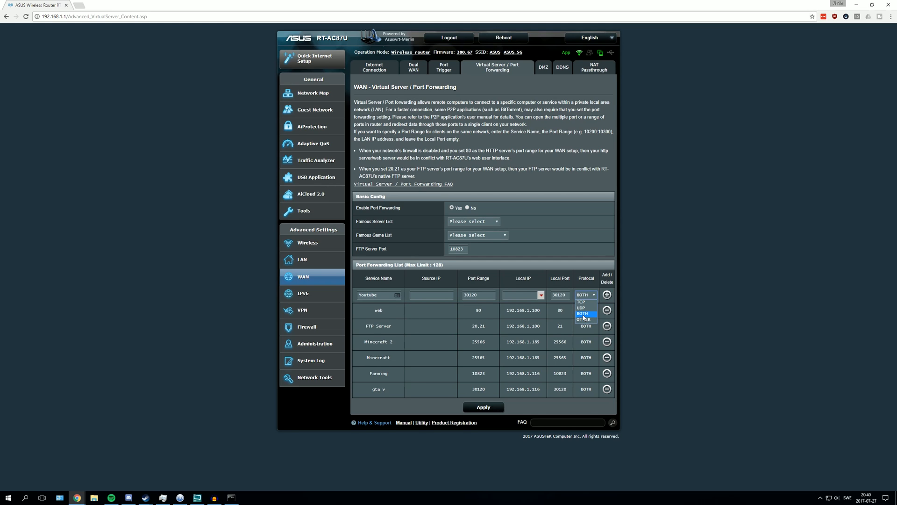
mouse_move(588, 320)
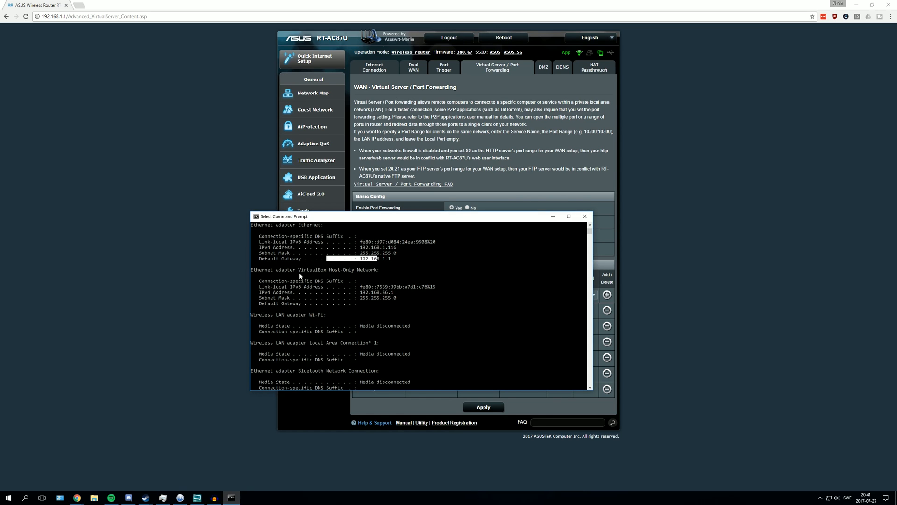
mouse_move(364, 265)
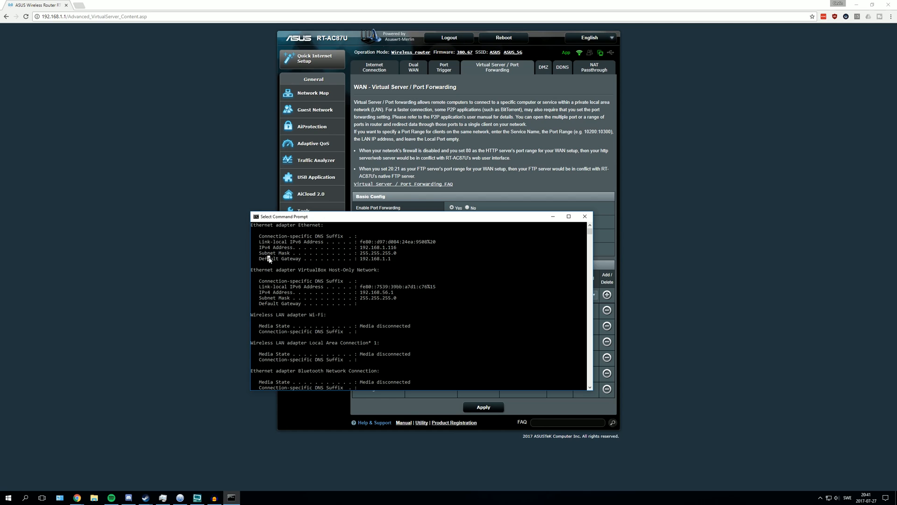
mouse_move(256, 249)
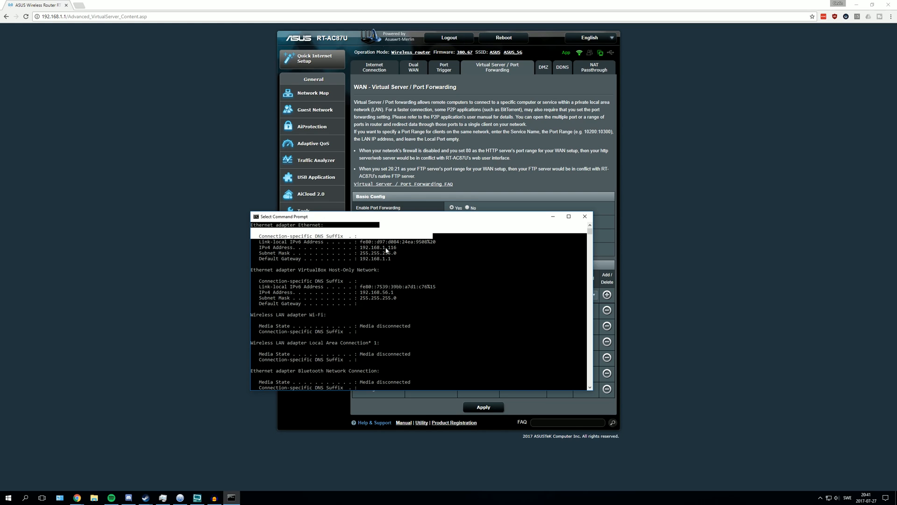
Step: Enter 192.168.1.116 from ipconfig as the Youtube rule's local IP
click(584, 216)
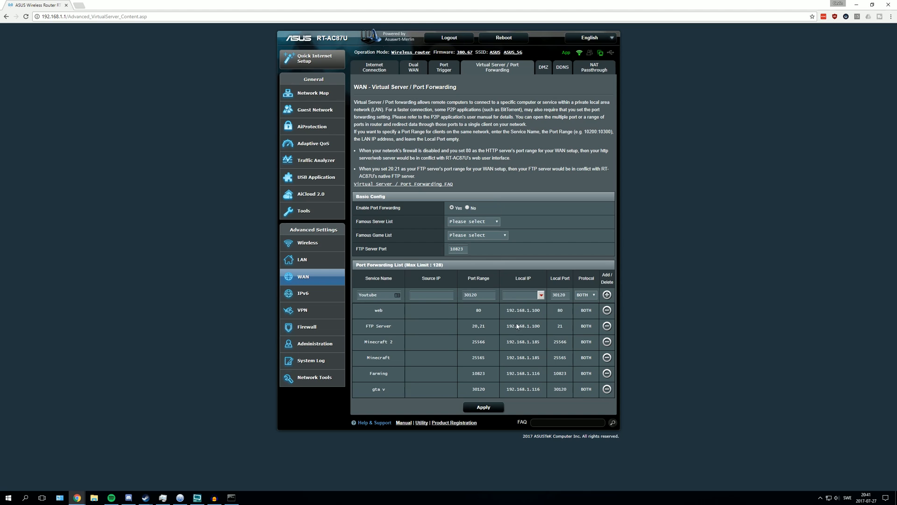
double_click(524, 389)
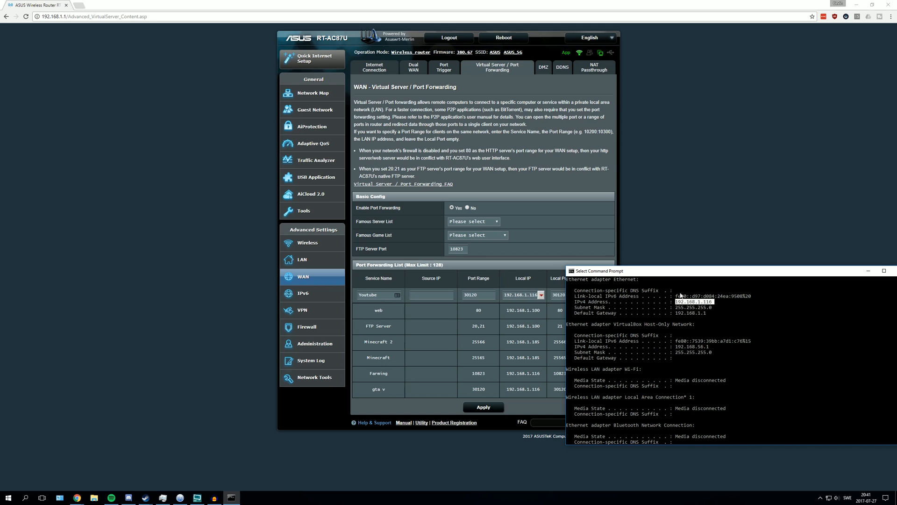
click(869, 272)
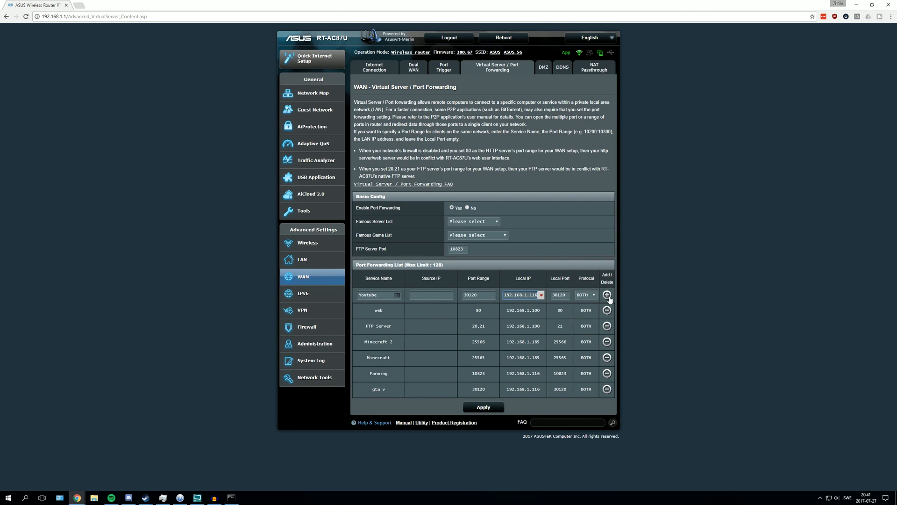
mouse_move(614, 301)
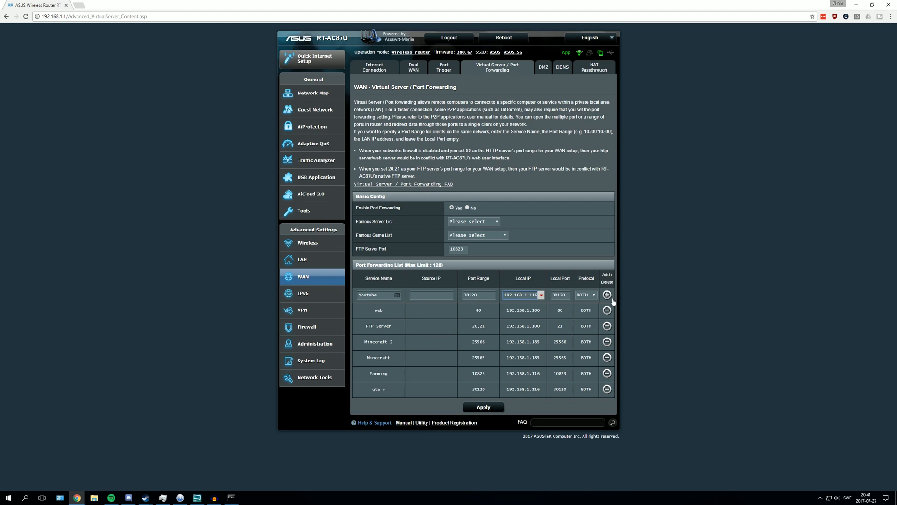
click(607, 295)
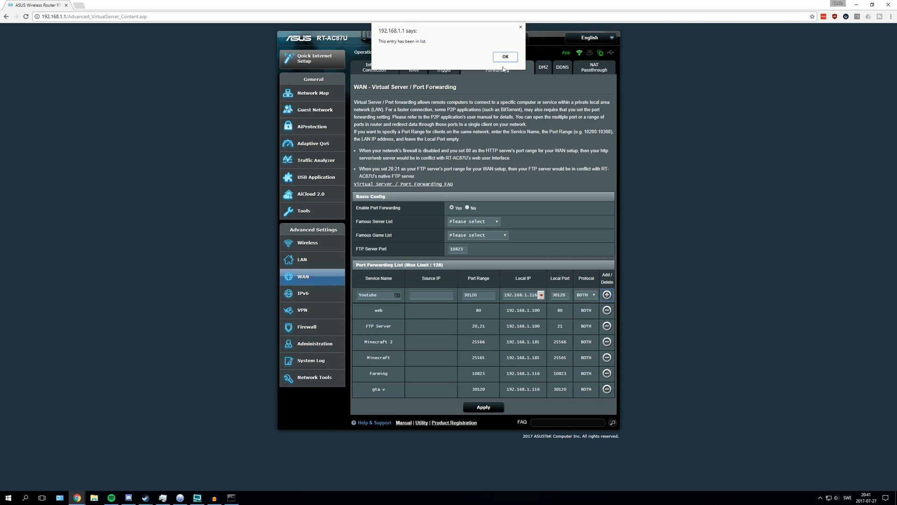
click(505, 56)
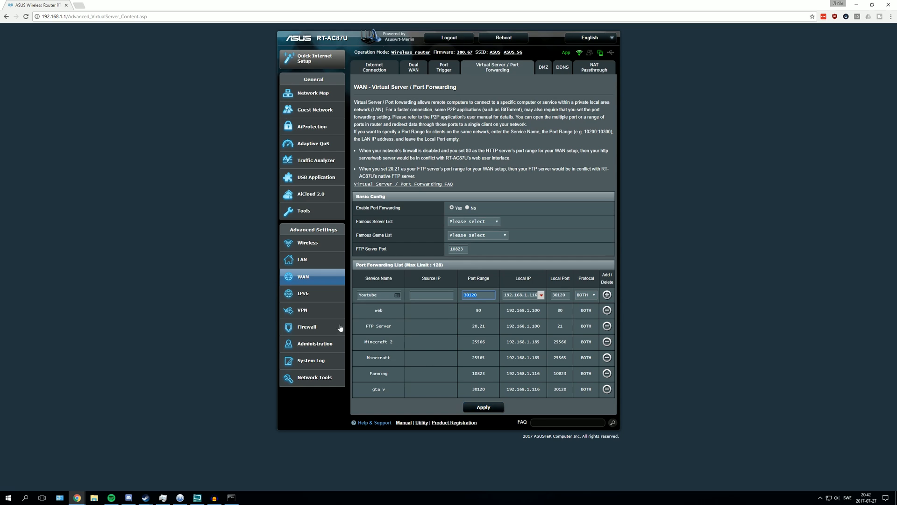
mouse_move(341, 327)
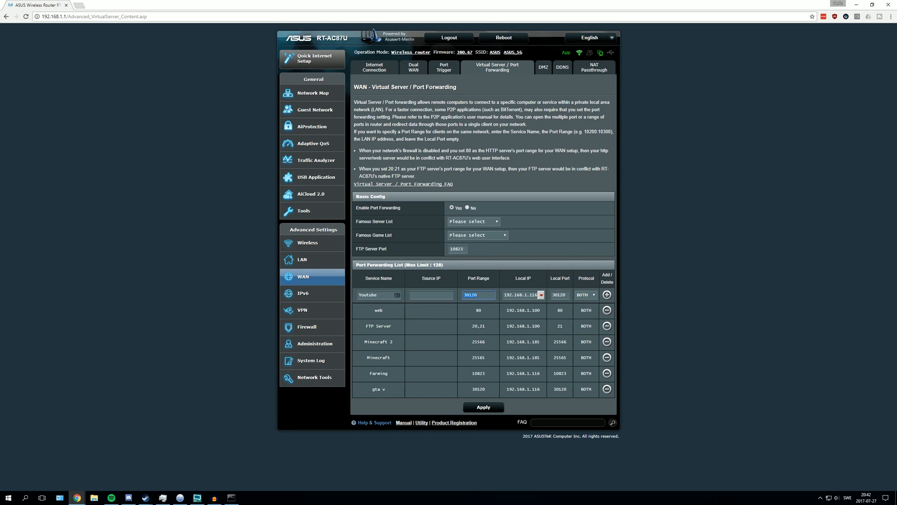